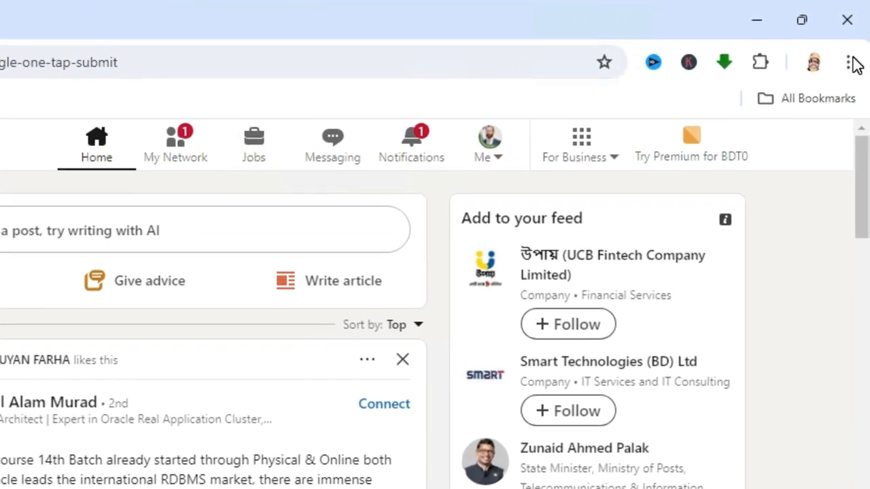
mouse_move(847, 62)
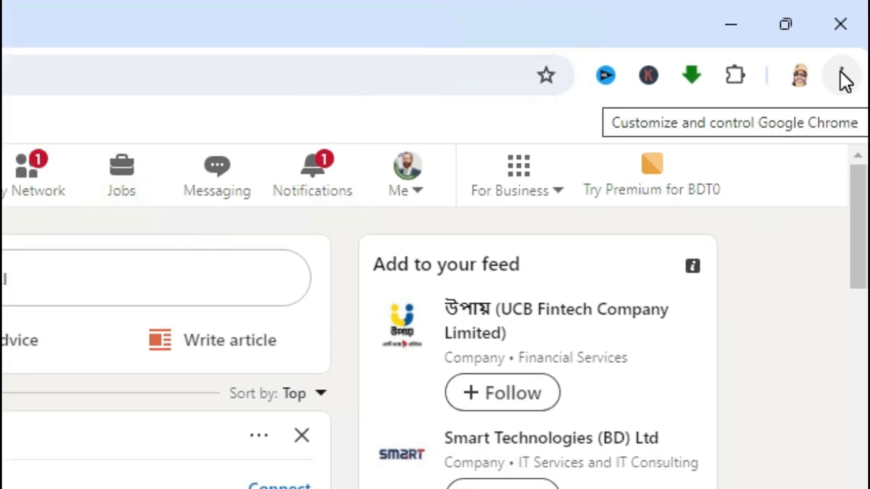
Step: Choose Install page as app from Chrome's menu for the LinkedIn feed
left_click(841, 75)
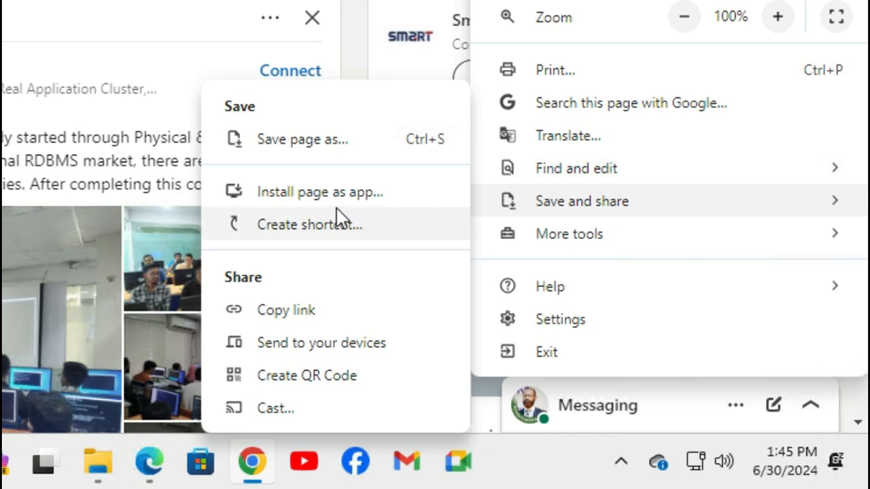
mouse_move(316, 198)
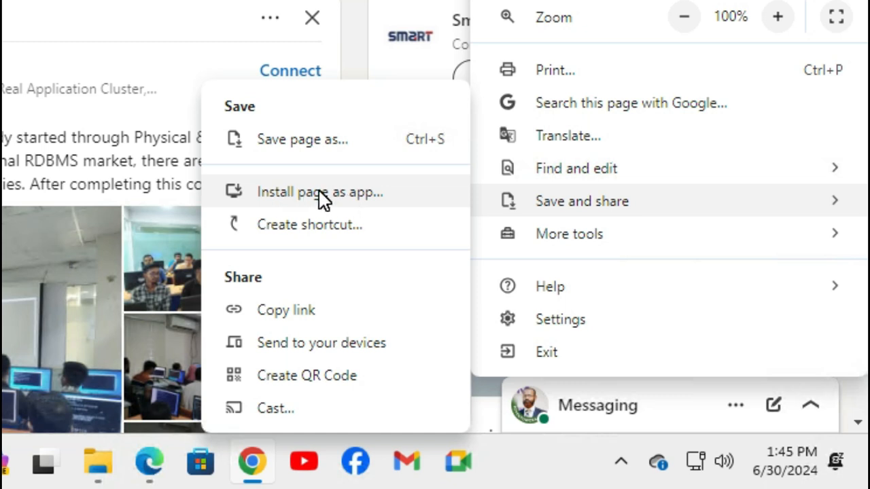
left_click(319, 192)
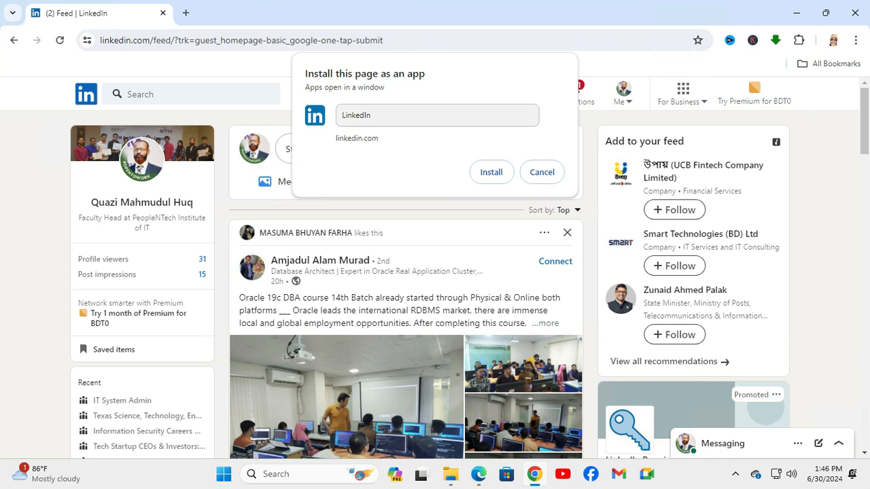
Step: Keep the app name 'LinkedIn' and confirm the installation
left_click(380, 115)
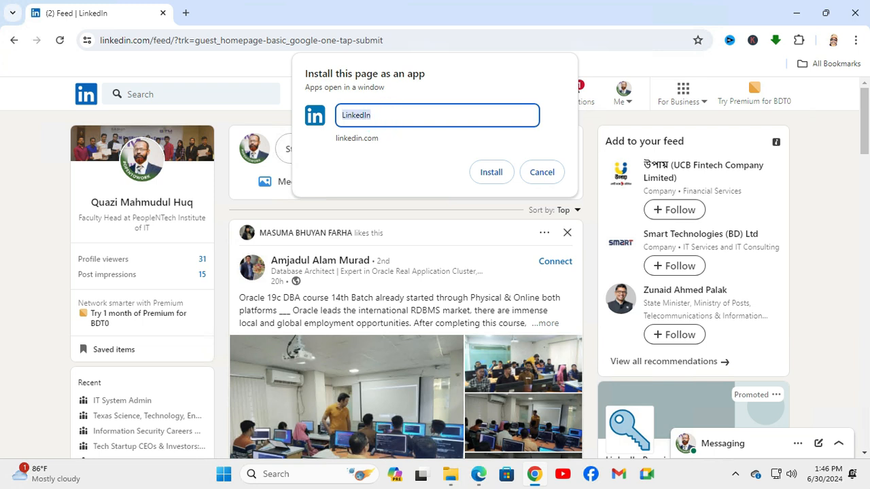
left_click(409, 150)
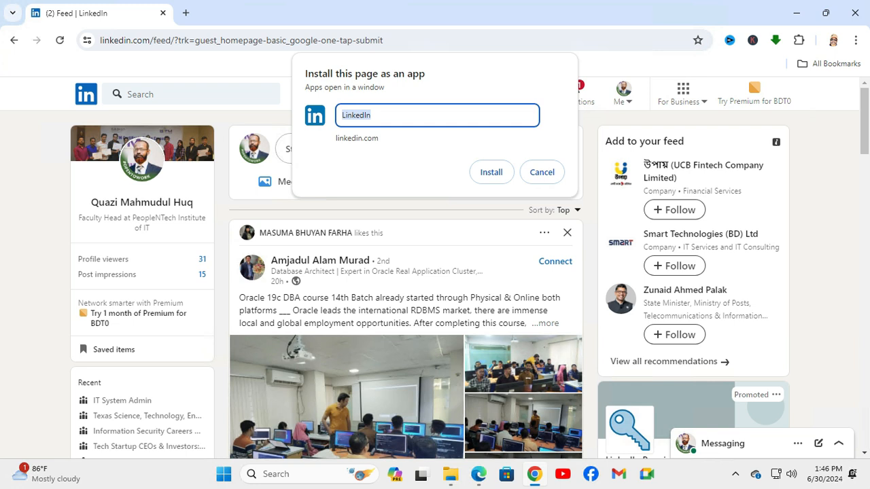
left_click(491, 171)
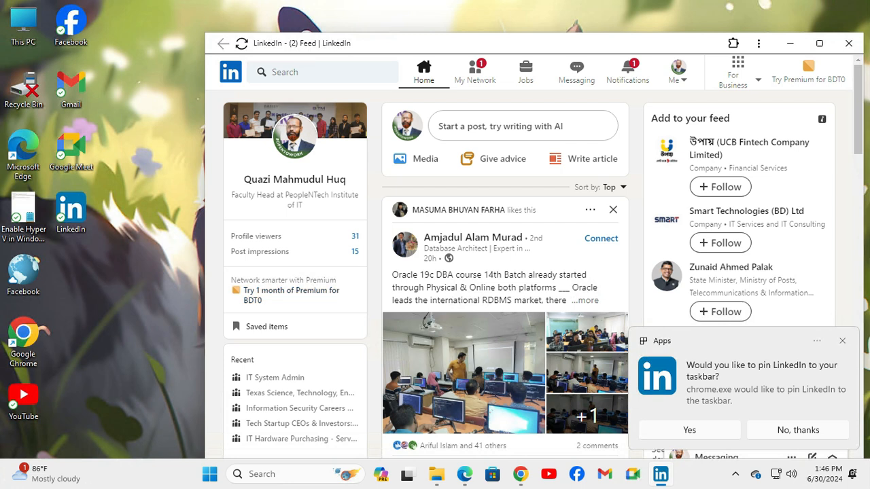
mouse_move(725, 354)
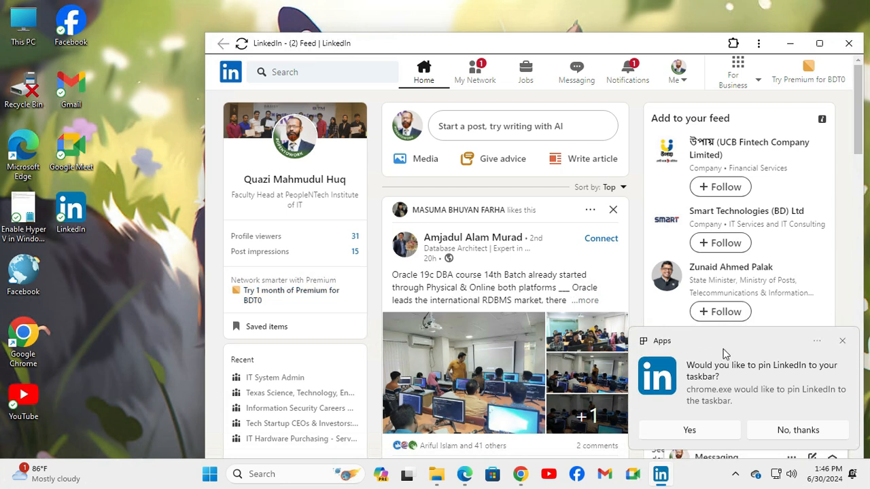
mouse_move(779, 371)
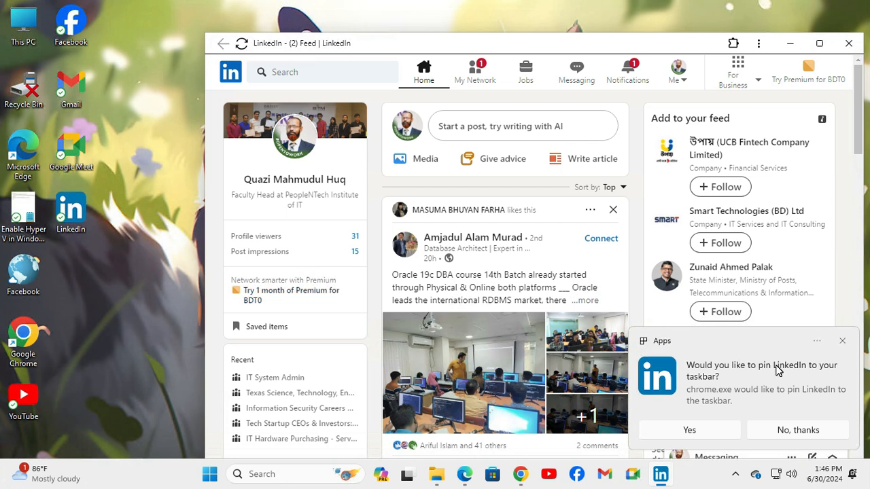
mouse_move(747, 354)
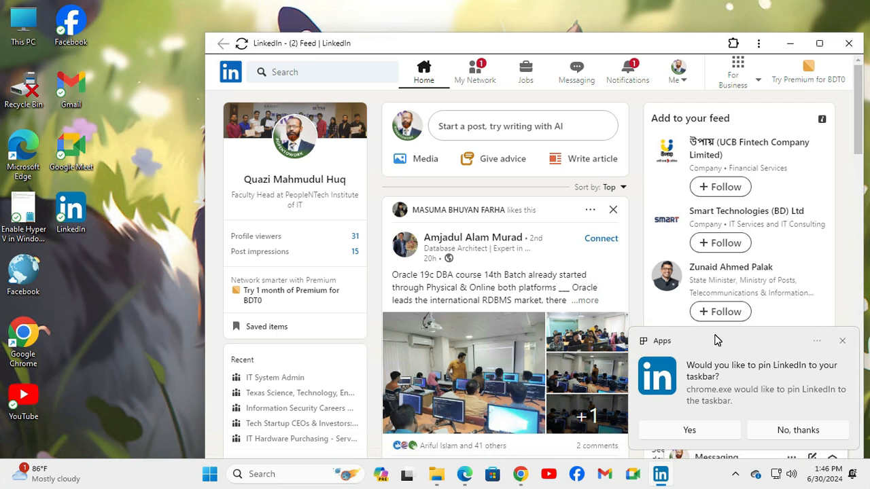
mouse_move(702, 361)
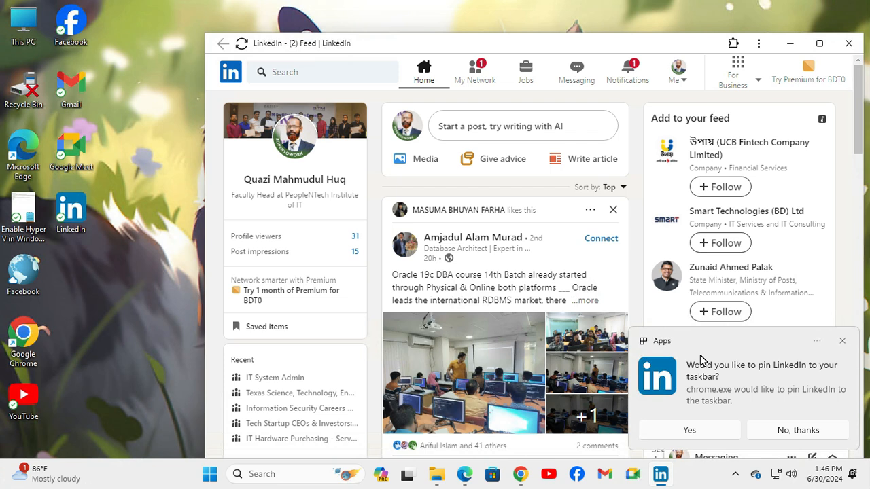
mouse_move(705, 404)
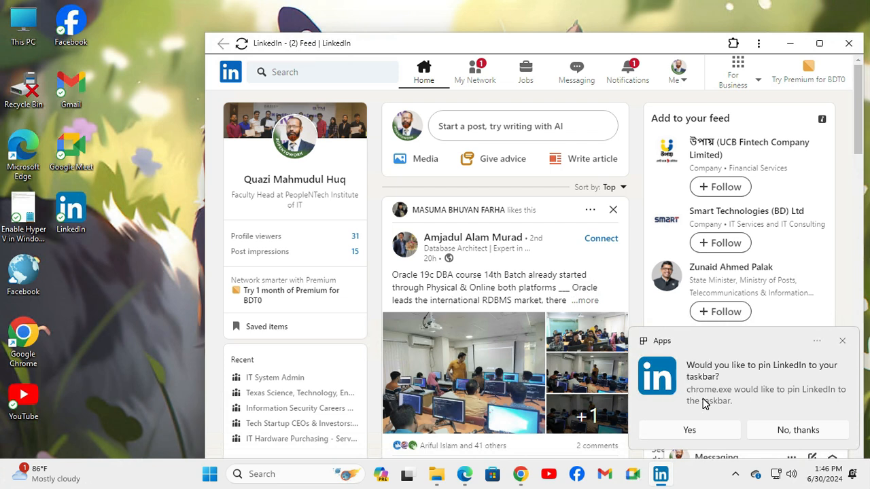
Step: Accept the offer to pin LinkedIn to the Windows taskbar
left_click(689, 429)
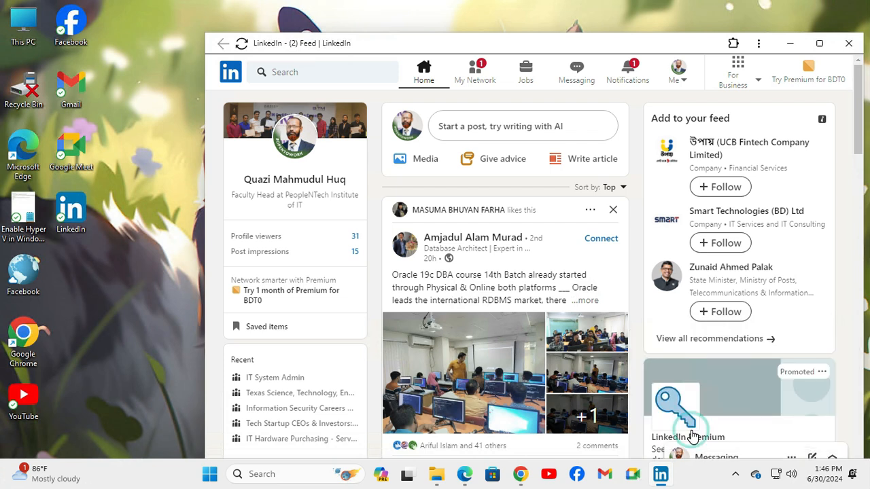
mouse_move(574, 192)
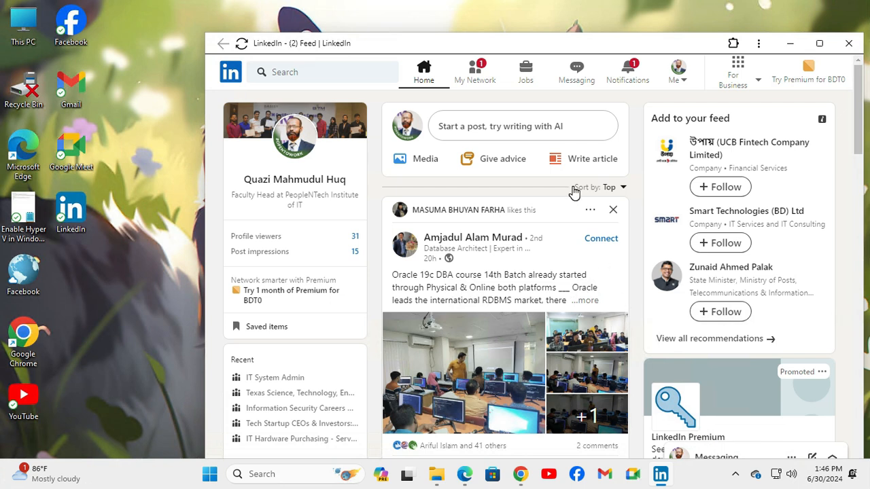
mouse_move(849, 43)
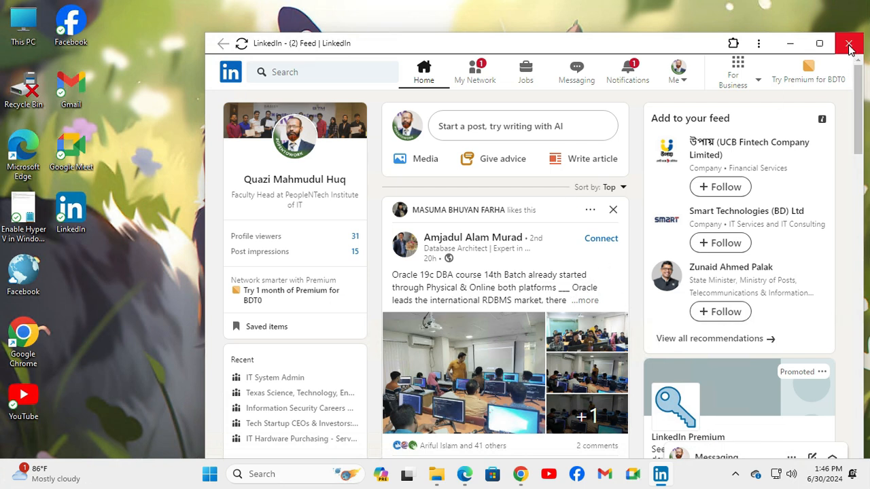
Step: Close the LinkedIn app window to return to the desktop
left_click(848, 44)
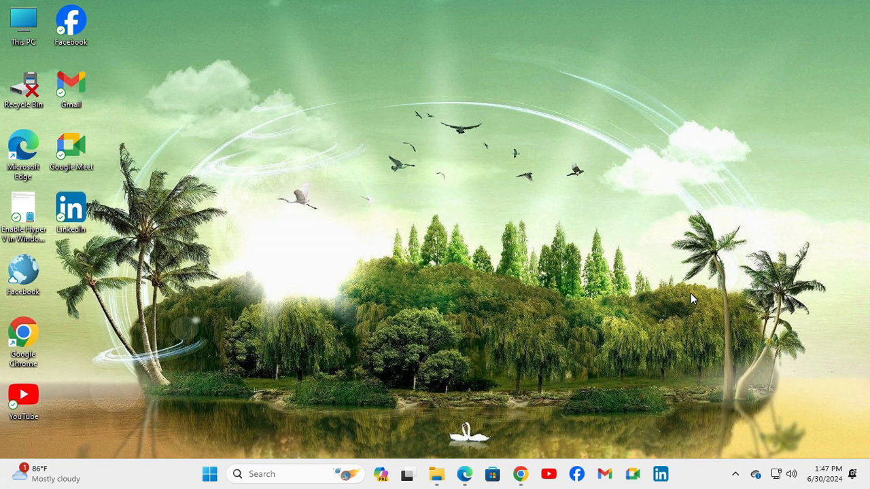
mouse_move(654, 430)
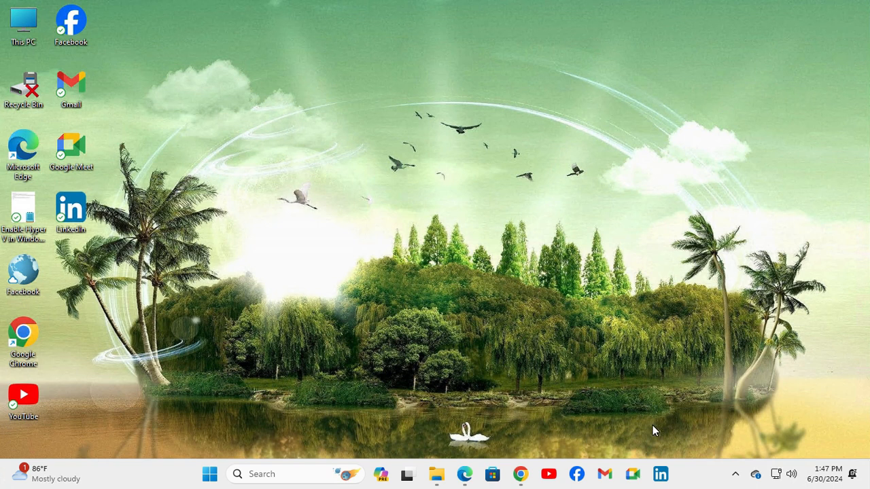
mouse_move(677, 452)
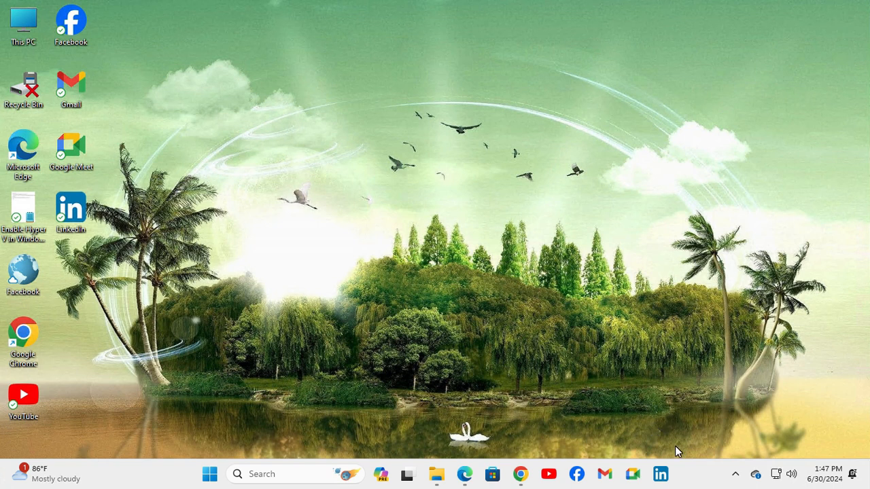
mouse_move(680, 472)
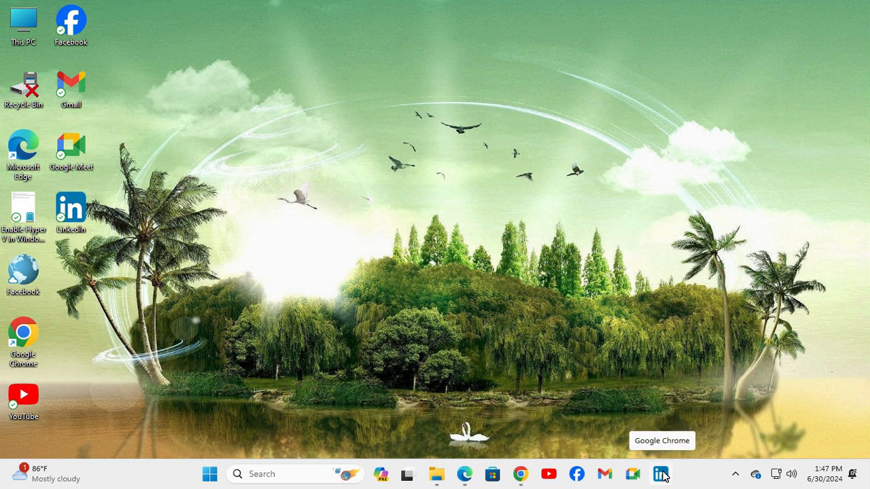
mouse_move(568, 290)
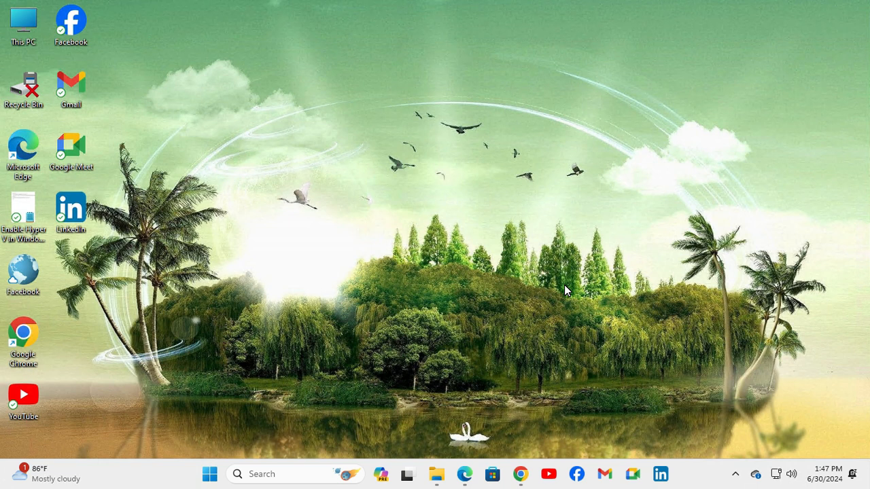